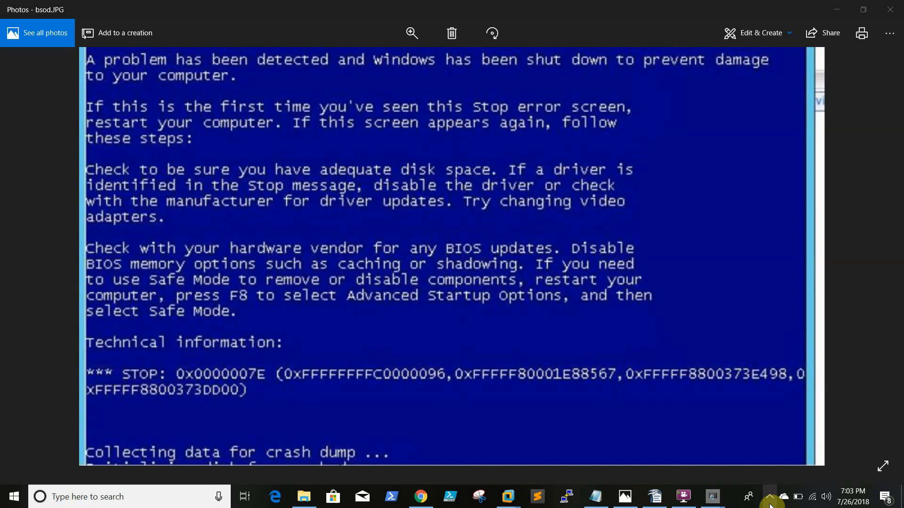
mouse_move(750, 182)
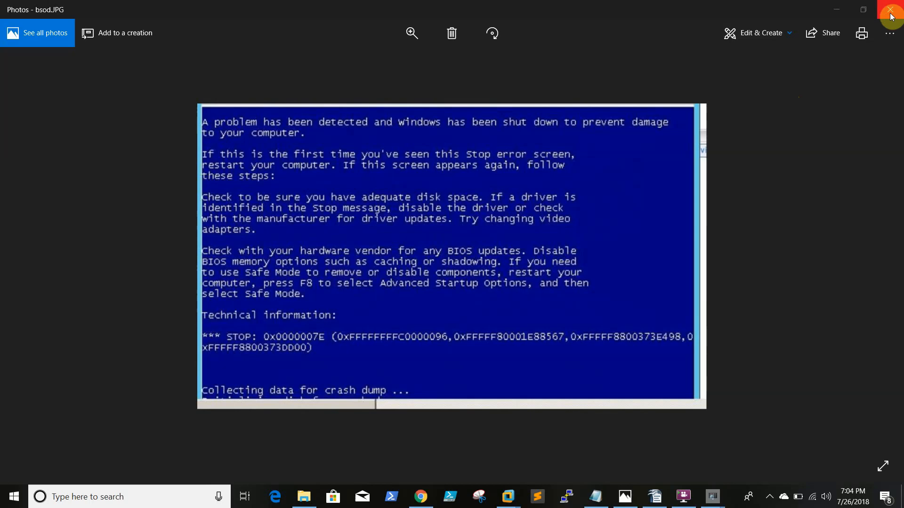
- Close the blue screen photo and open the VM's Advanced system settings
click(889, 9)
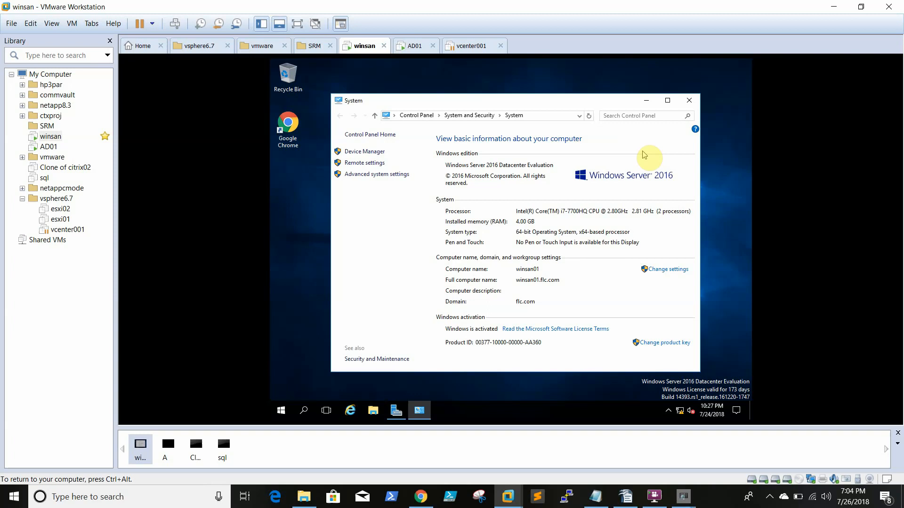
mouse_move(579, 187)
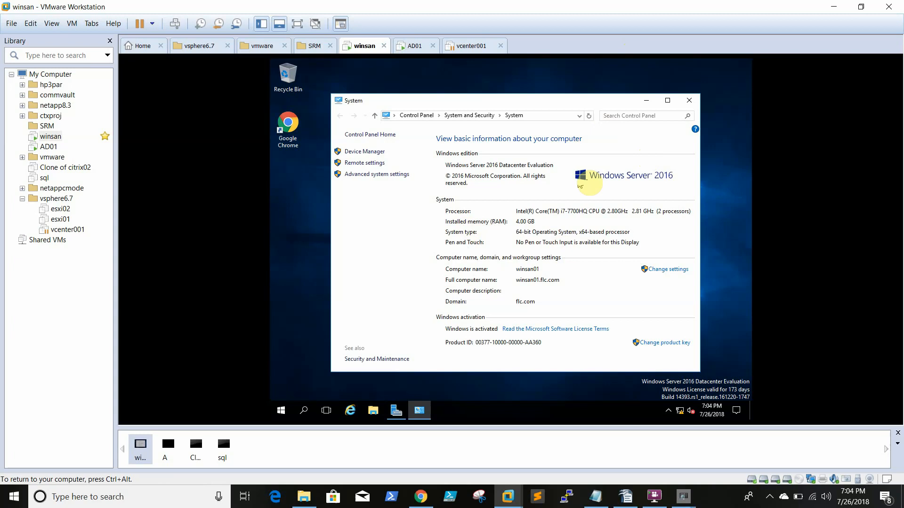
mouse_move(476, 183)
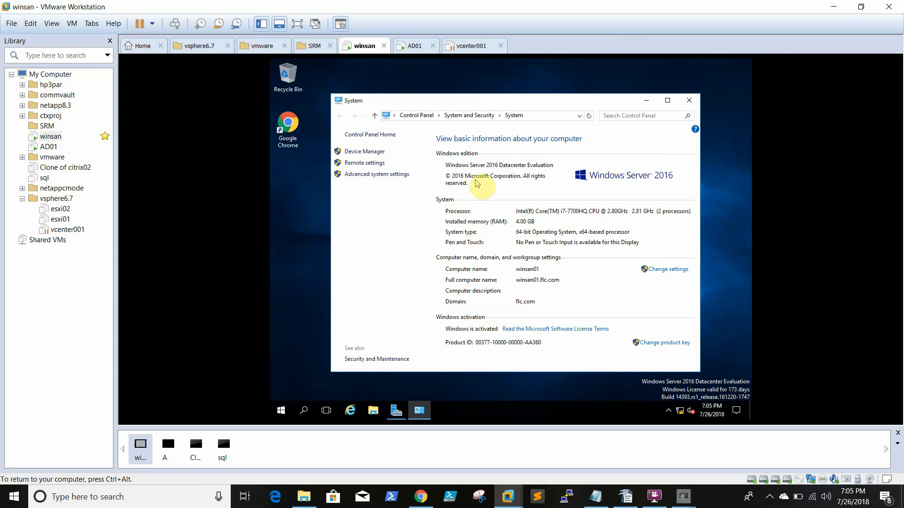
mouse_move(424, 267)
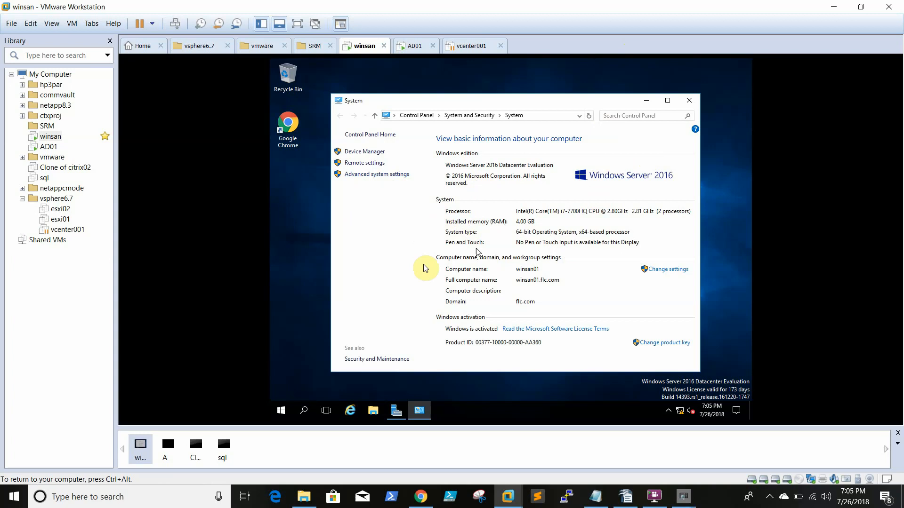
mouse_move(363, 210)
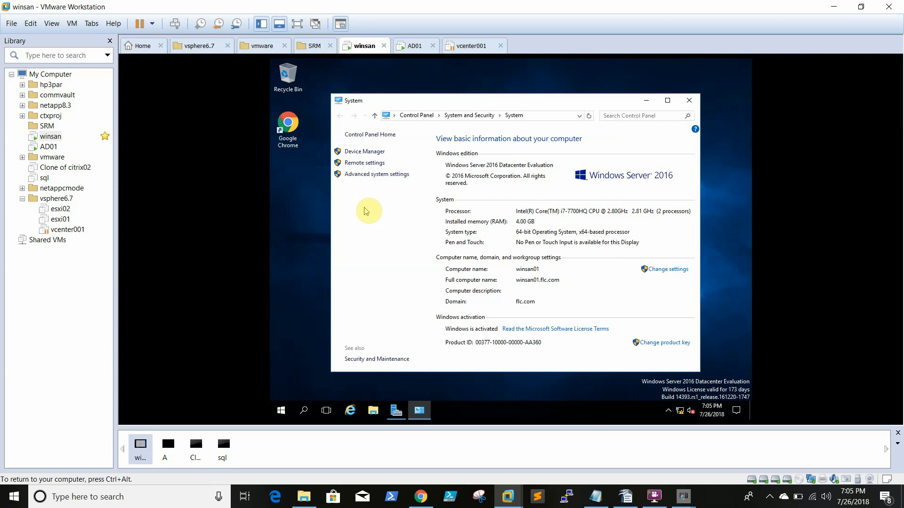
click(377, 174)
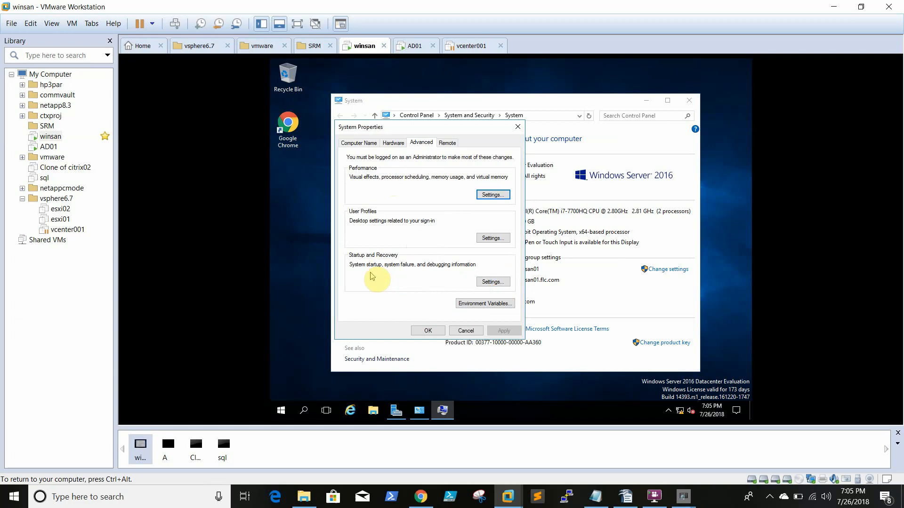
- In Startup and Recovery, choose Small memory dump (256 KB) written to %SystemRoot%\Minidump
click(492, 282)
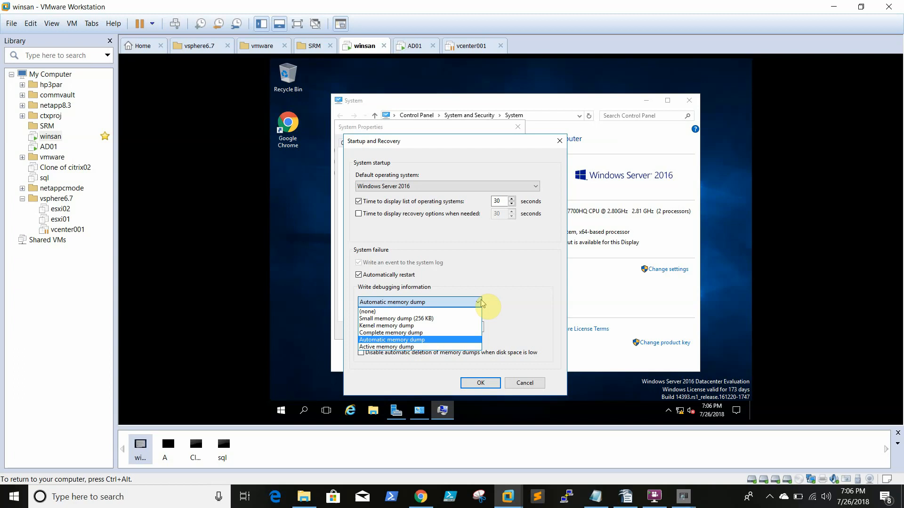
mouse_move(436, 319)
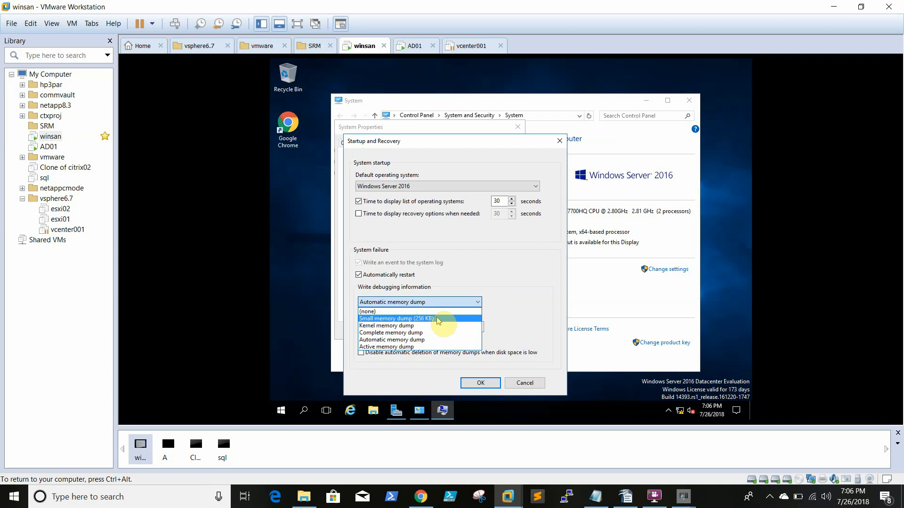
click(396, 318)
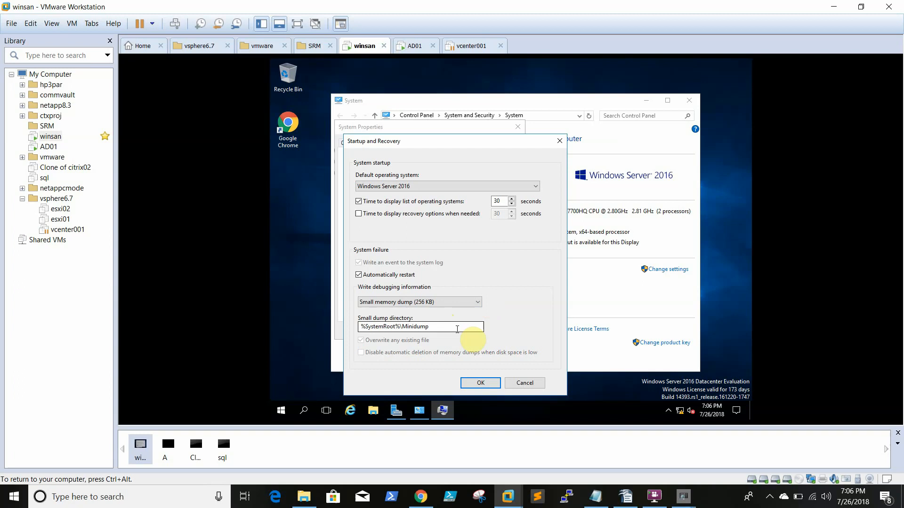
triple_click(420, 326)
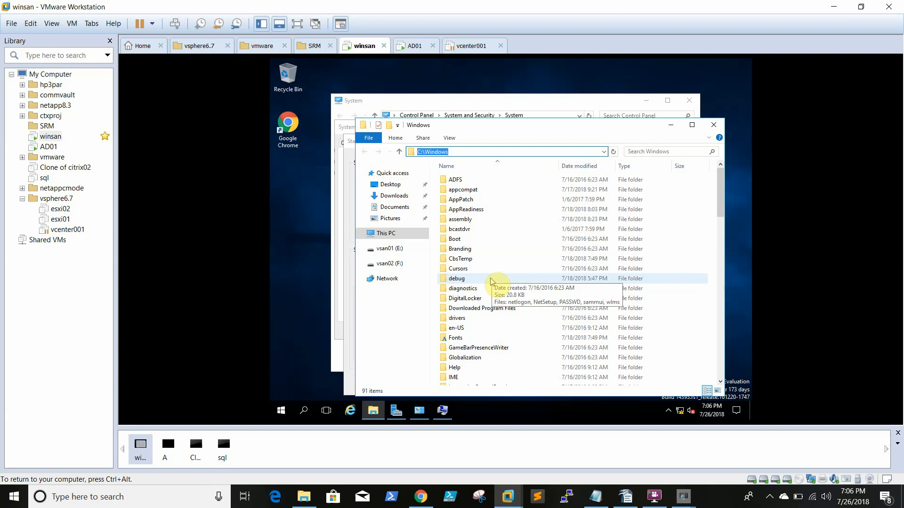
mouse_move(557, 279)
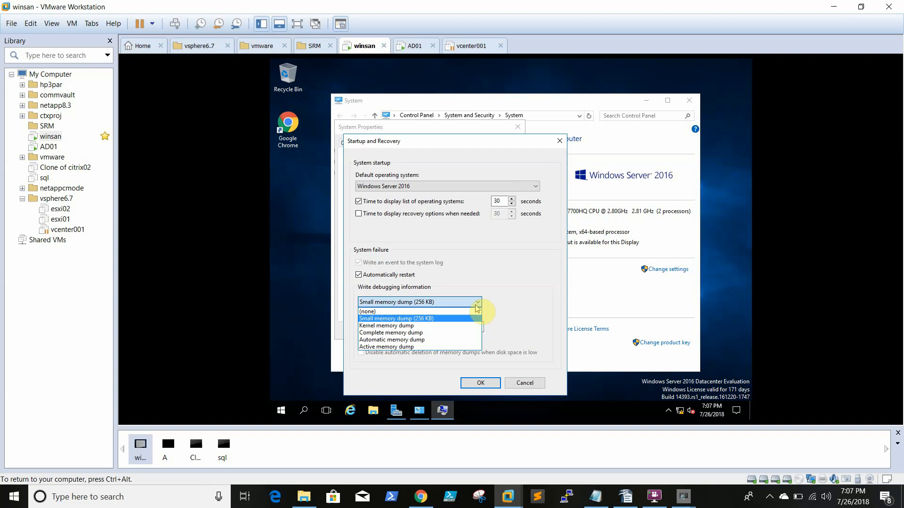
- Select Complete memory dump, keeping %SystemRoot%\MEMORY.DMP and overwrite existing file
click(391, 333)
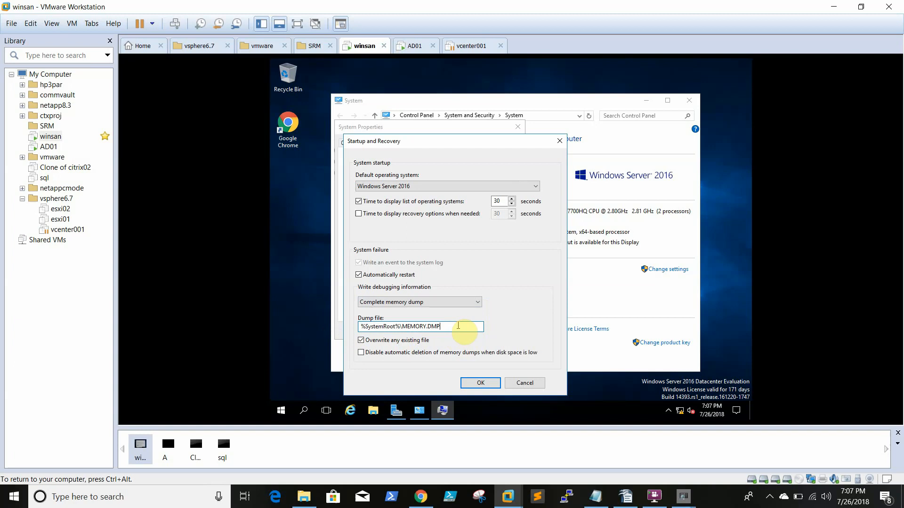
mouse_move(471, 327)
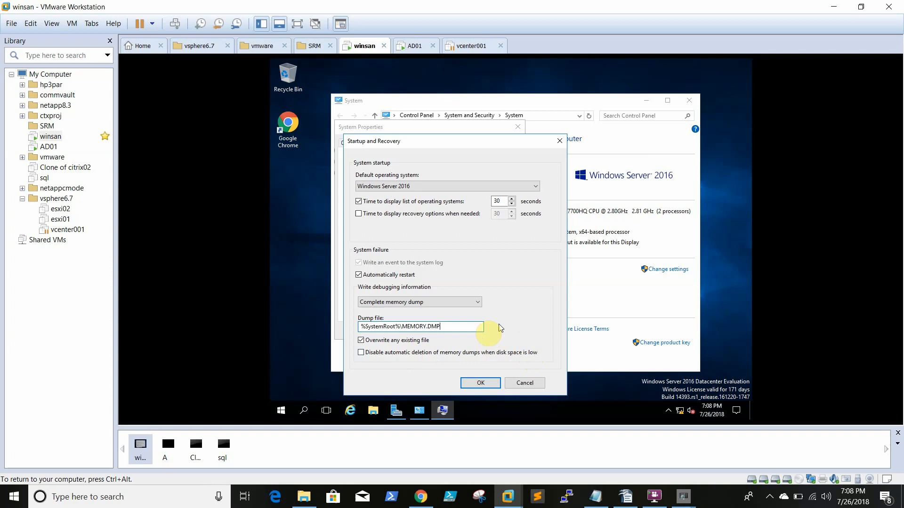
- Stop dumps being deleted on low disk space, acknowledge the restart notice, and choose Restart Later
click(360, 352)
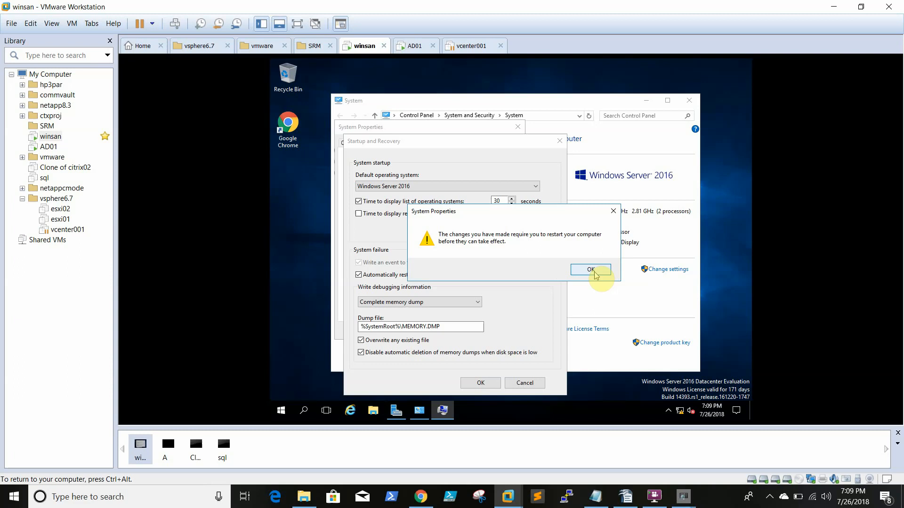
click(589, 270)
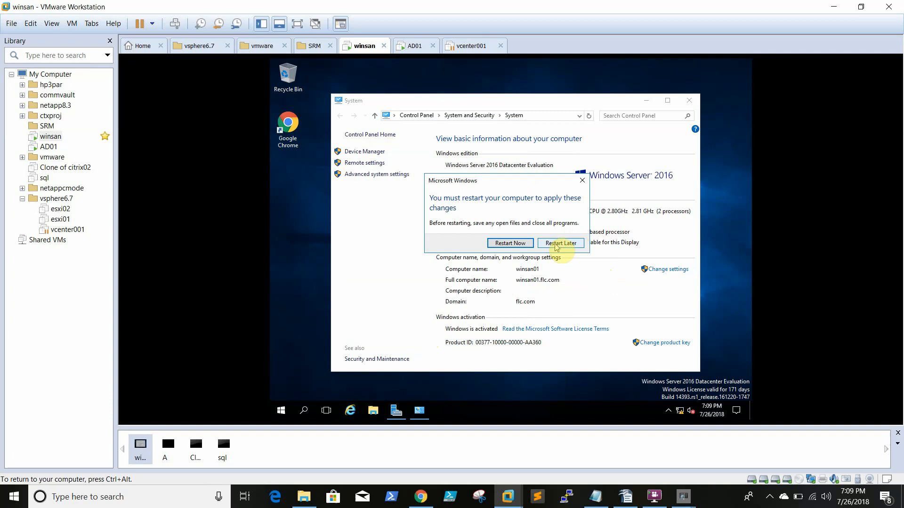
click(509, 243)
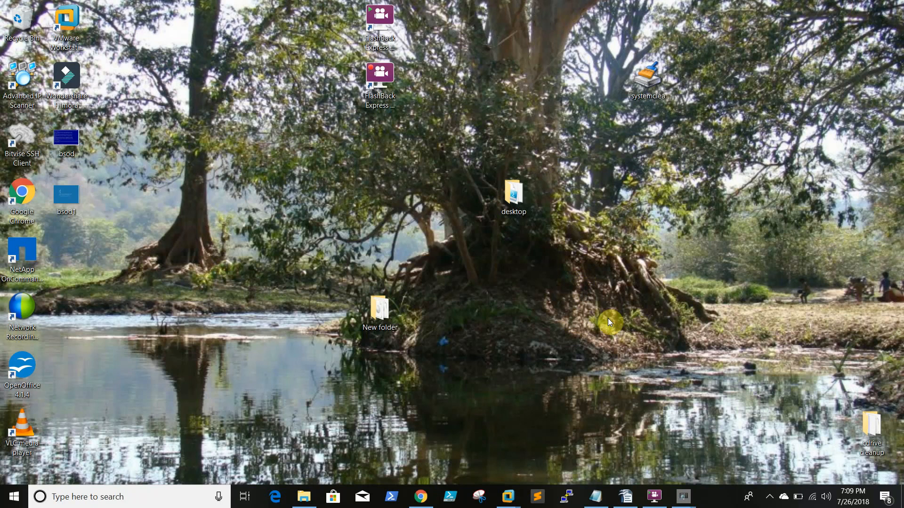
mouse_move(510, 413)
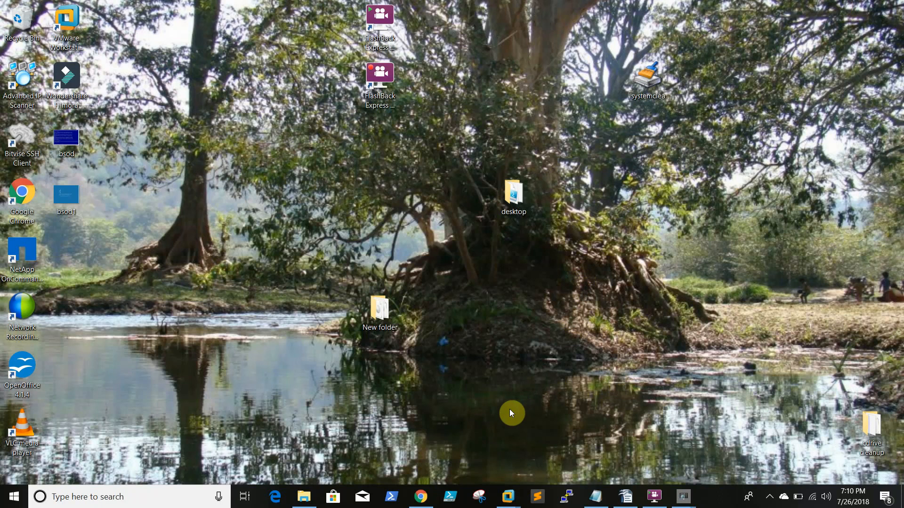
mouse_move(716, 474)
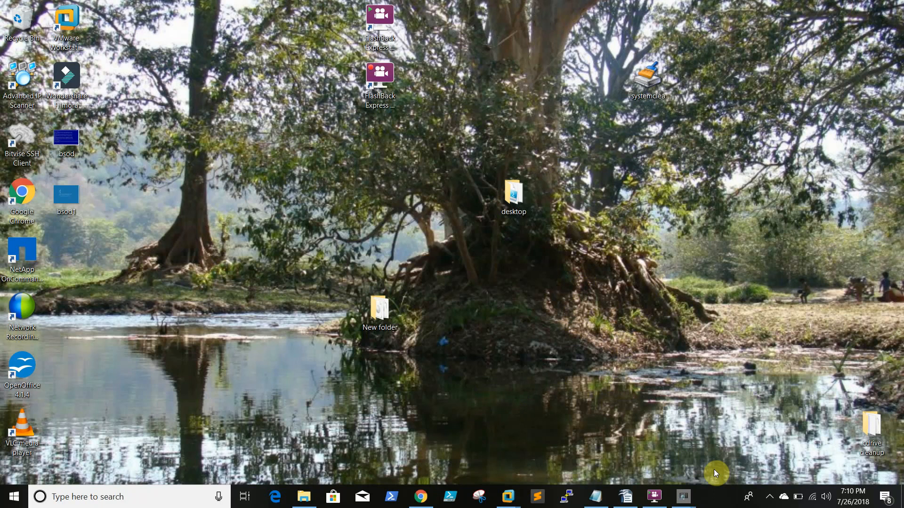
- Restore Chrome, read the Complete Memory Dump docs, then view the WinDbg Preview store tab
click(422, 496)
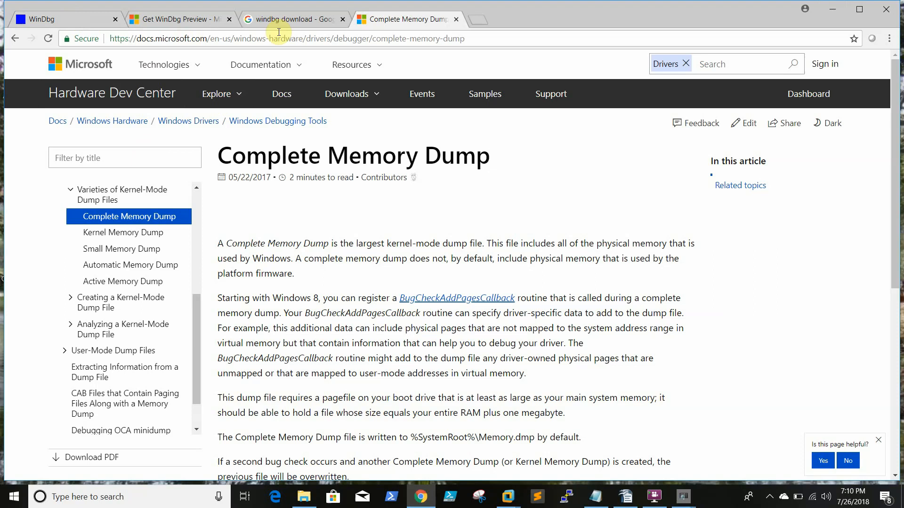
click(198, 191)
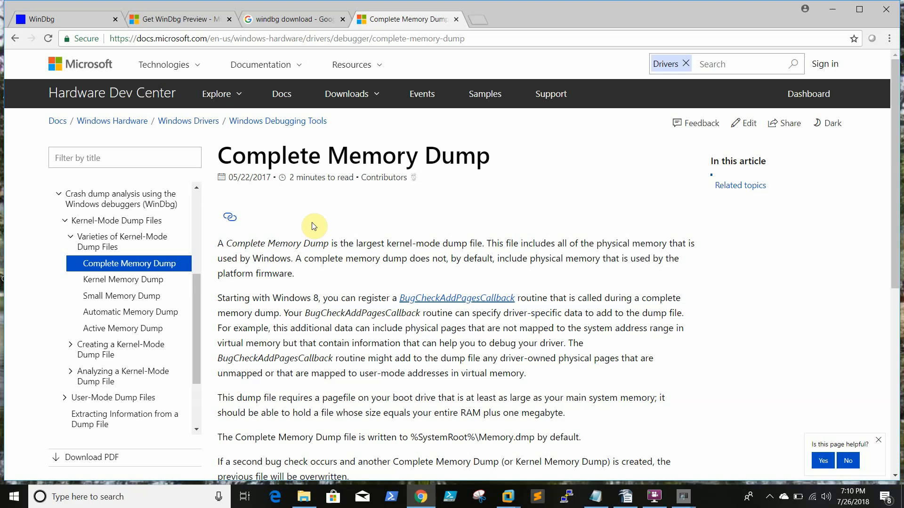
mouse_move(171, 213)
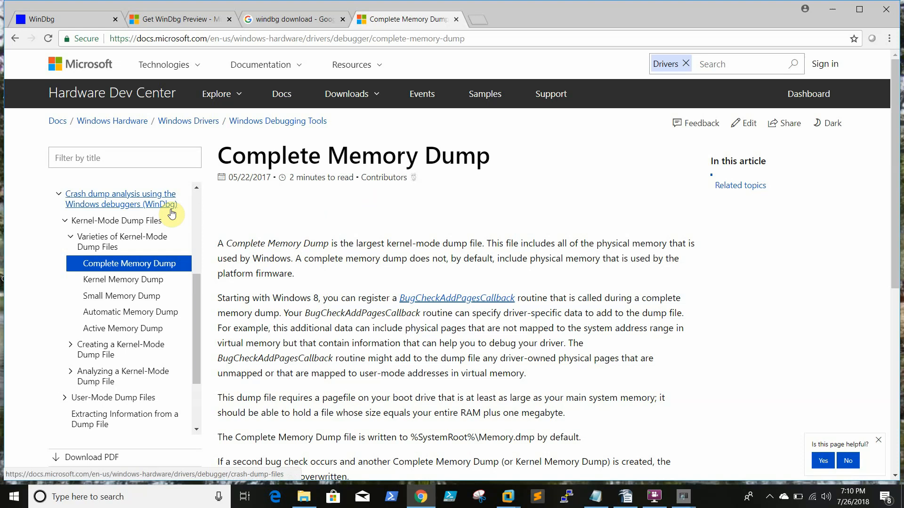
mouse_move(415, 167)
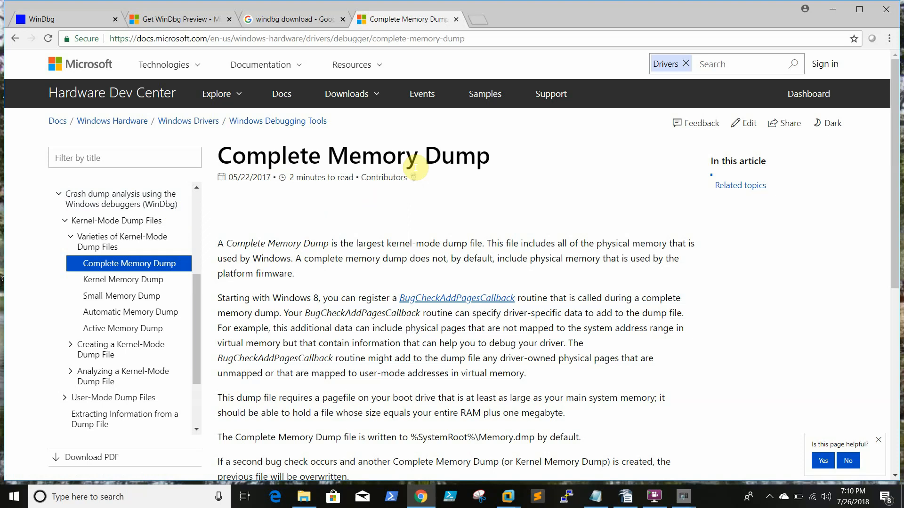
click(64, 19)
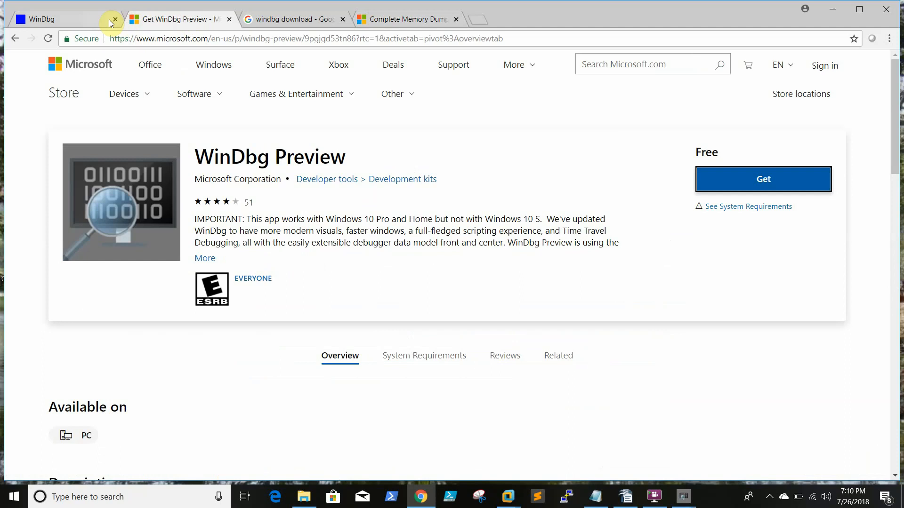
- Open Microsoft's Debugging Tools for Windows download docs from the 'windbg download' results
click(291, 19)
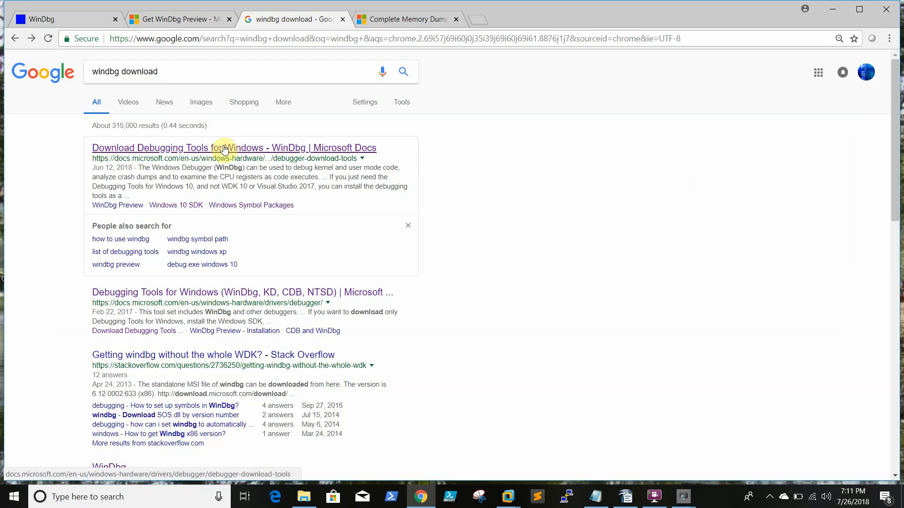
click(233, 147)
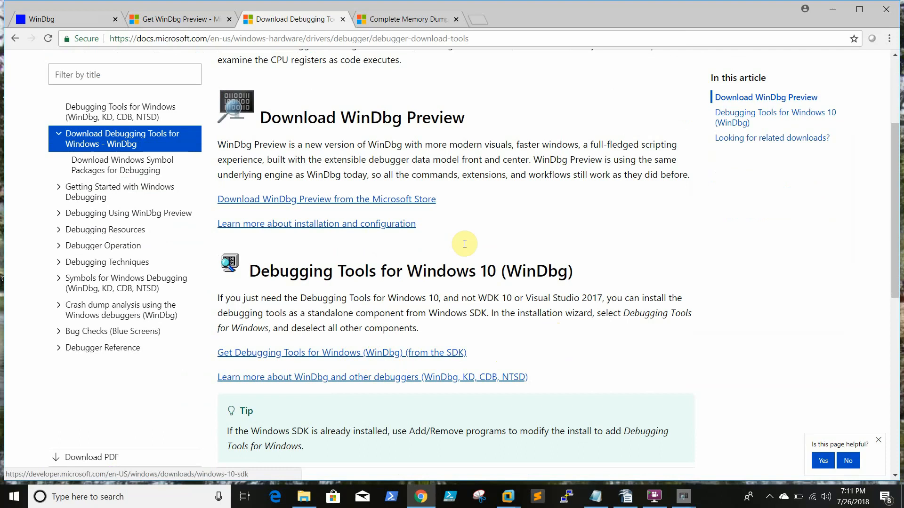
mouse_move(387, 206)
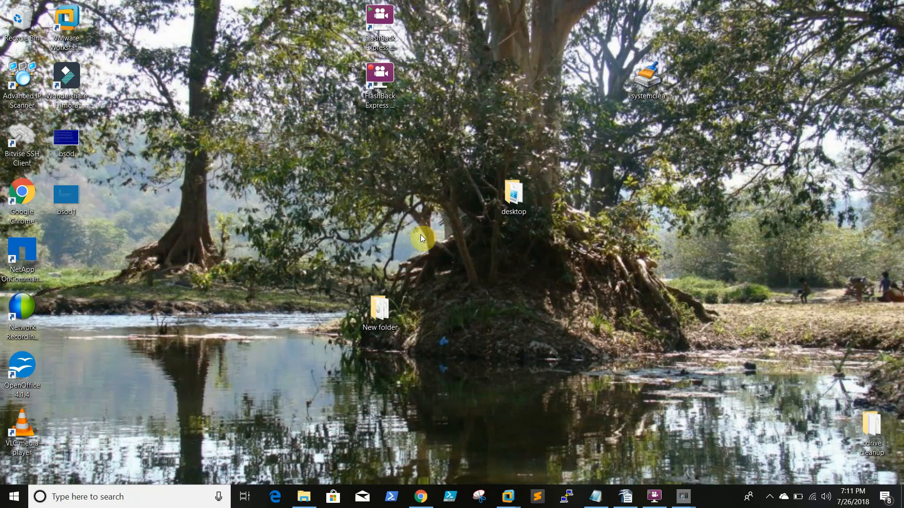
- Open the desktop New folder and leave WinDbg Preview settings for the debugger workspace
double_click(380, 308)
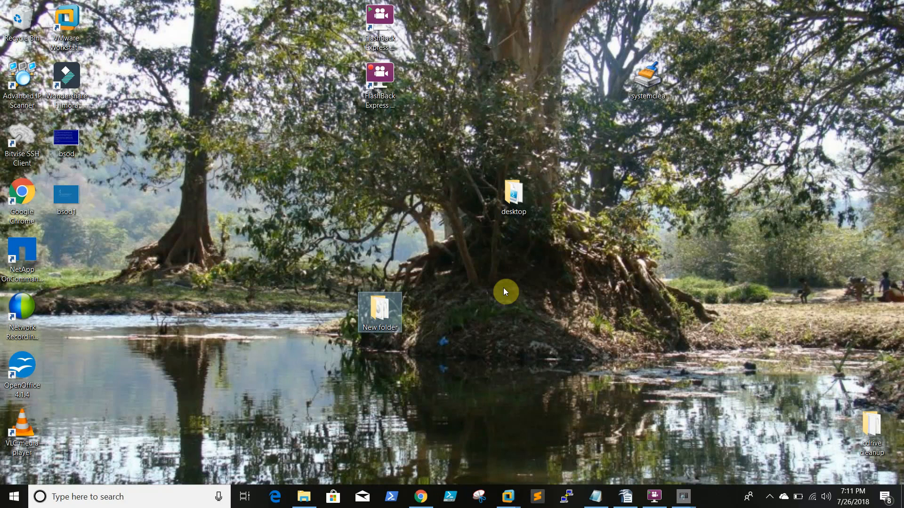
mouse_move(592, 408)
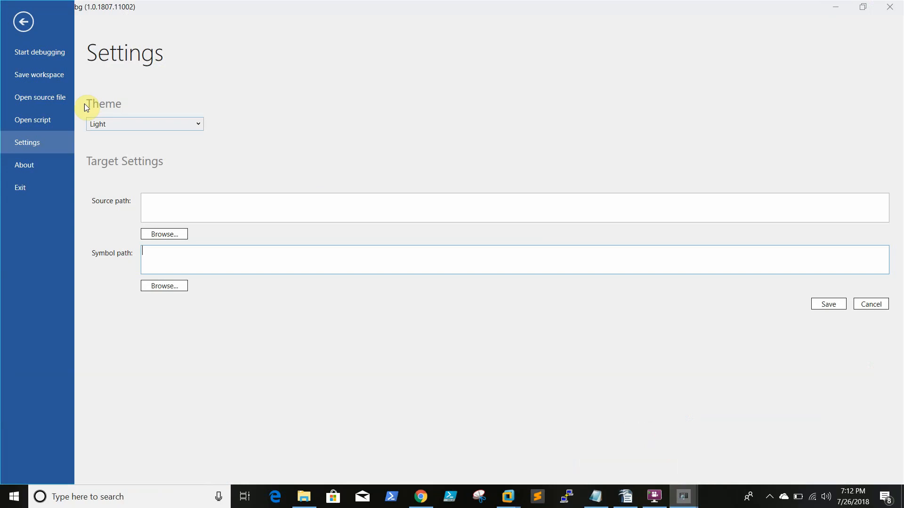
click(23, 21)
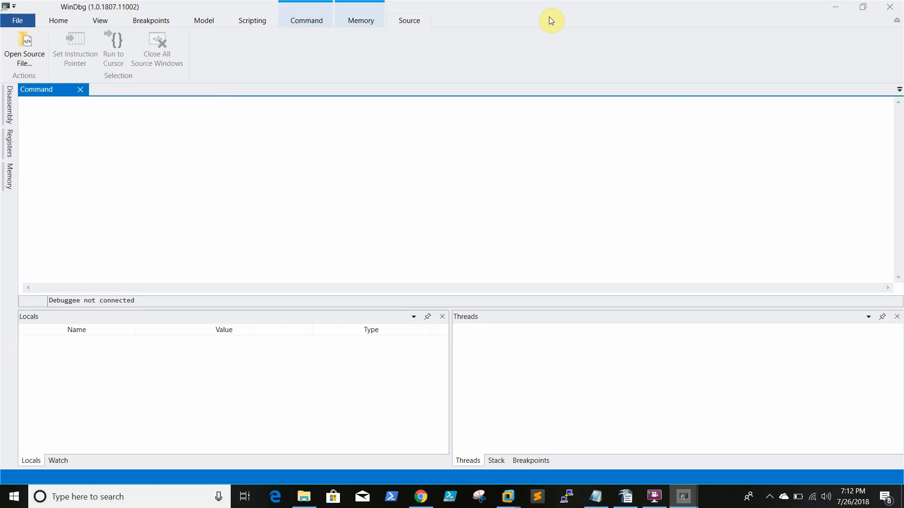
mouse_move(163, 85)
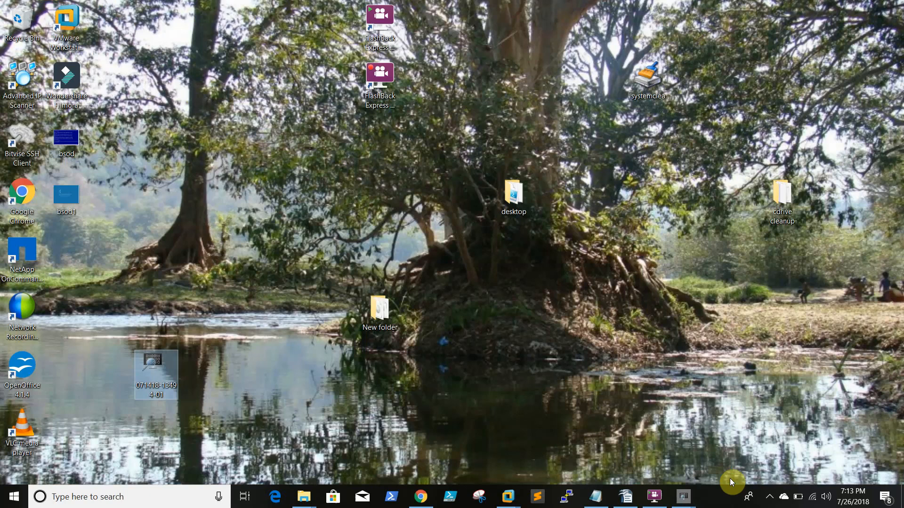
mouse_move(162, 364)
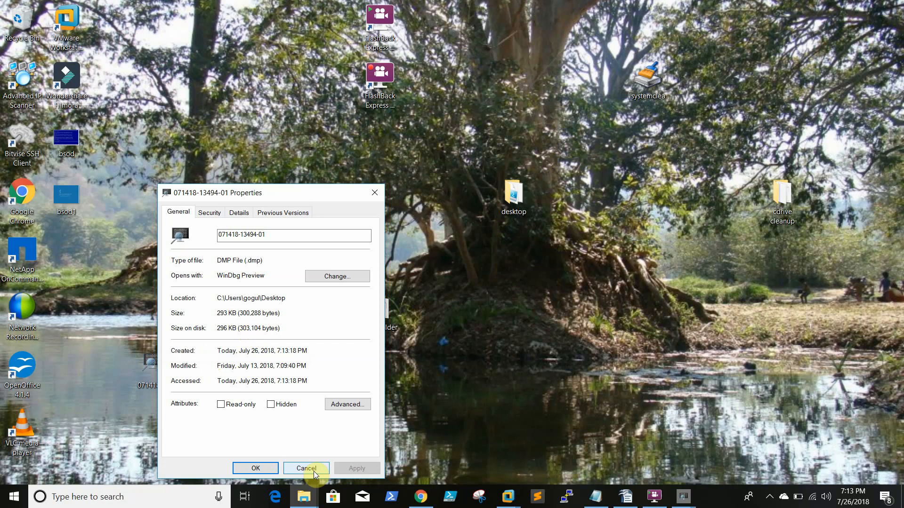
click(305, 468)
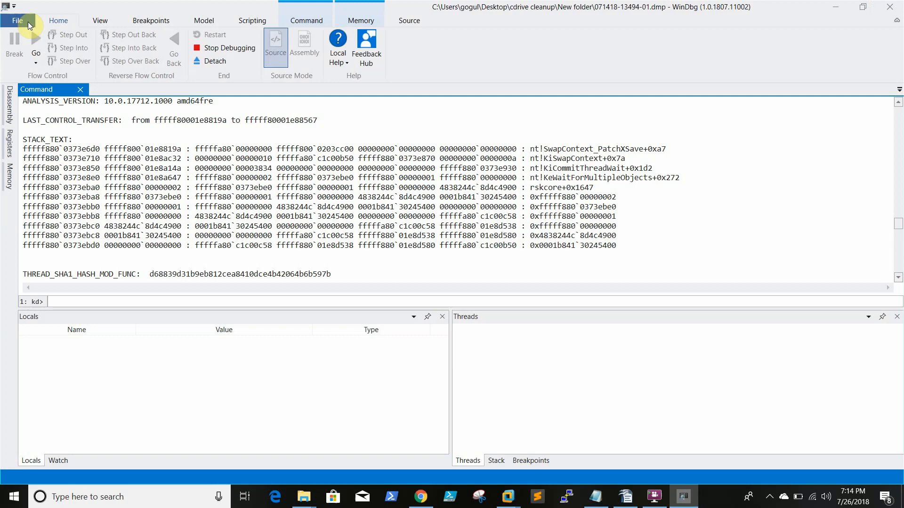
- Minimize WinDbg Preview to reveal the desktop with the crash dump icon
click(16, 21)
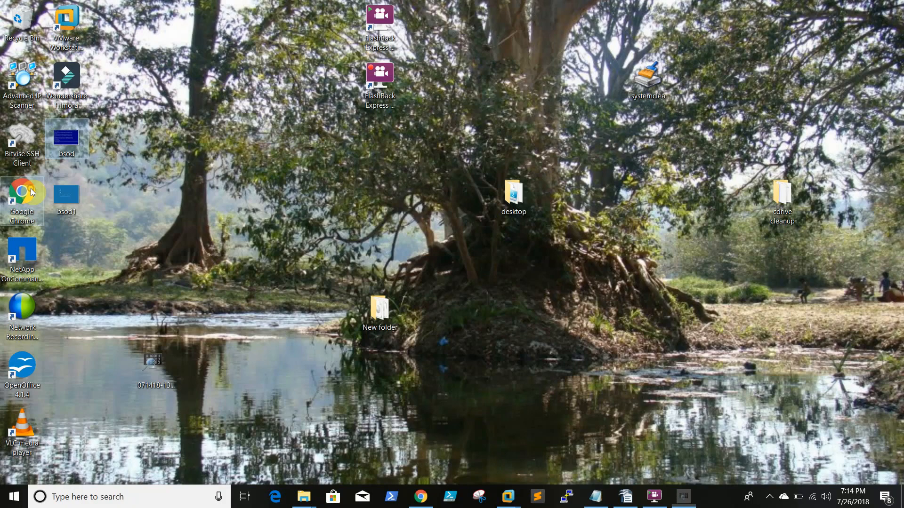
mouse_move(128, 425)
text(win)
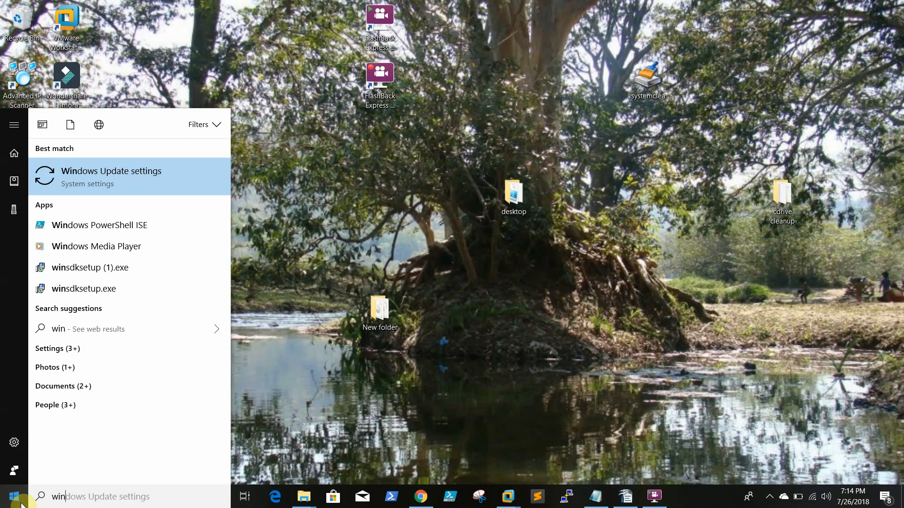
click(13, 496)
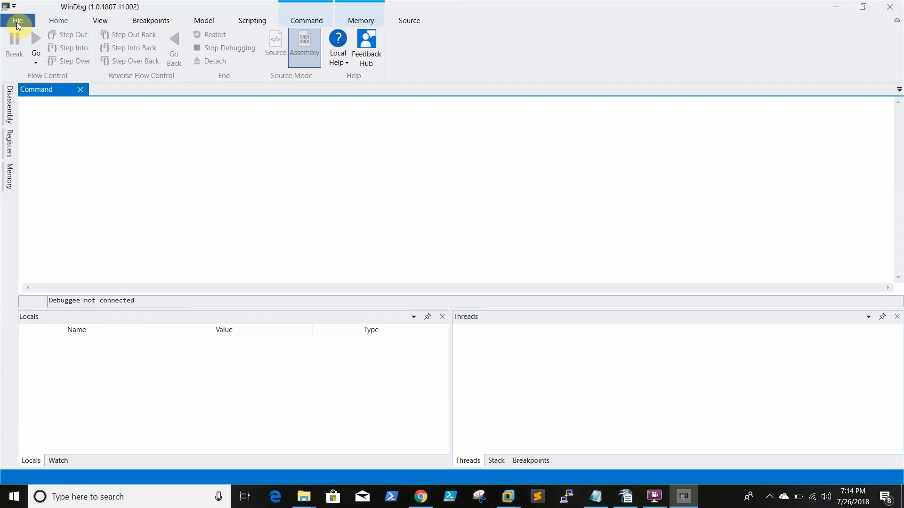
click(17, 20)
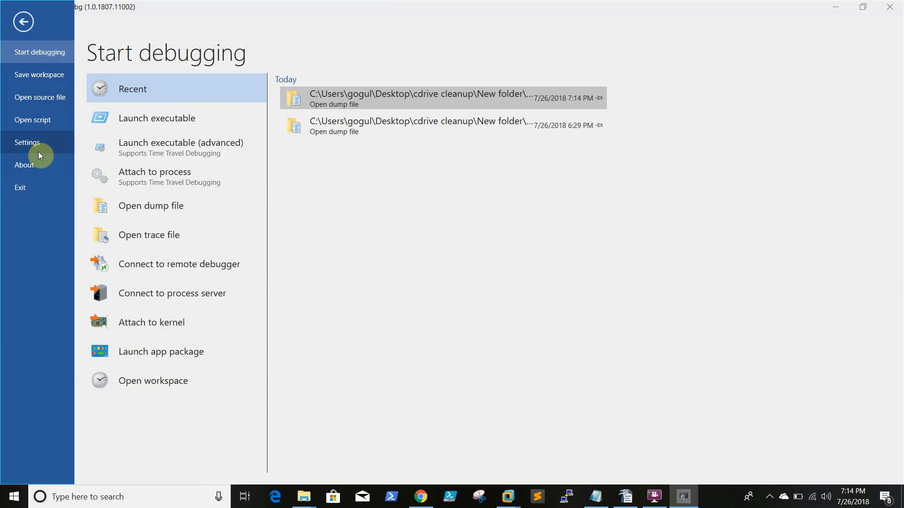
click(27, 142)
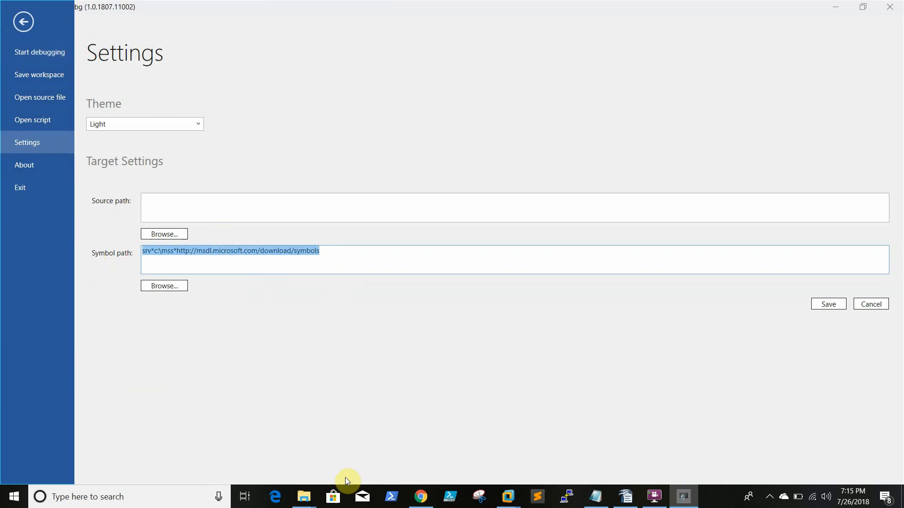
click(420, 496)
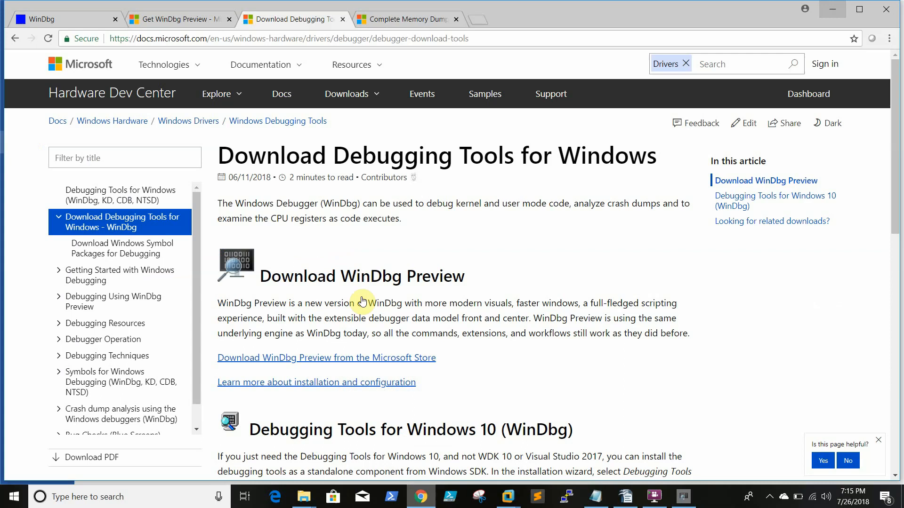
- Scroll the windbg.org page down to the Microsoft symbol server path
click(58, 18)
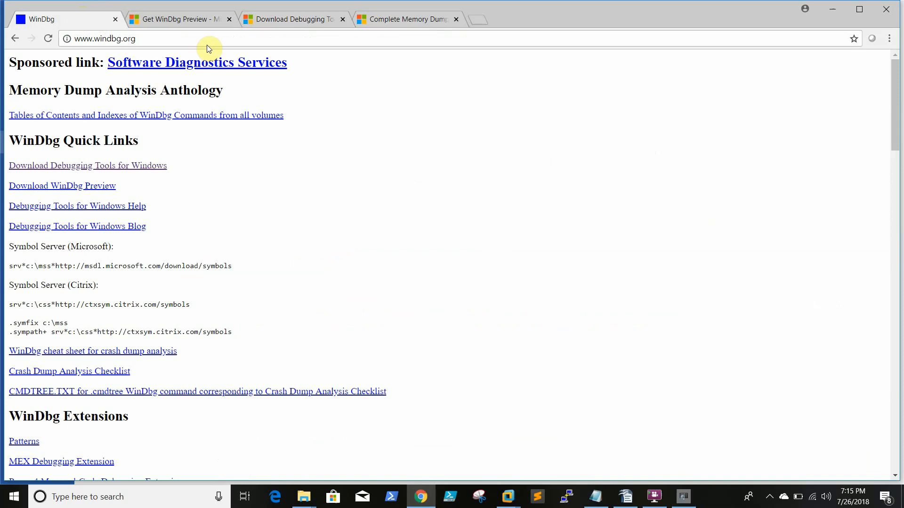
scroll(down, 3)
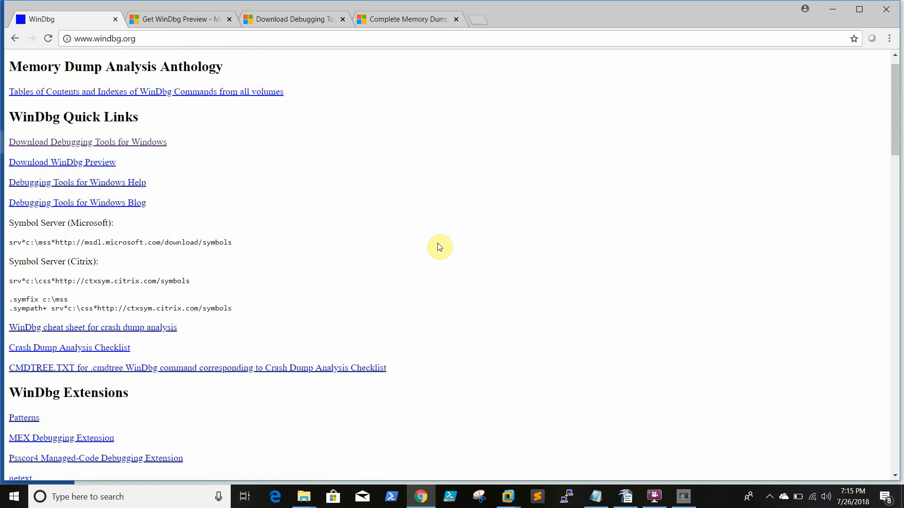
mouse_move(8, 253)
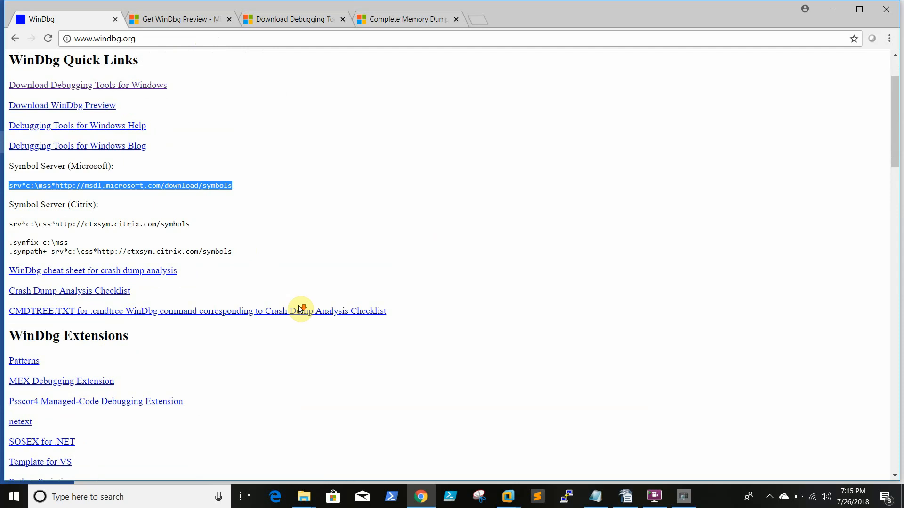
scroll(down, 3)
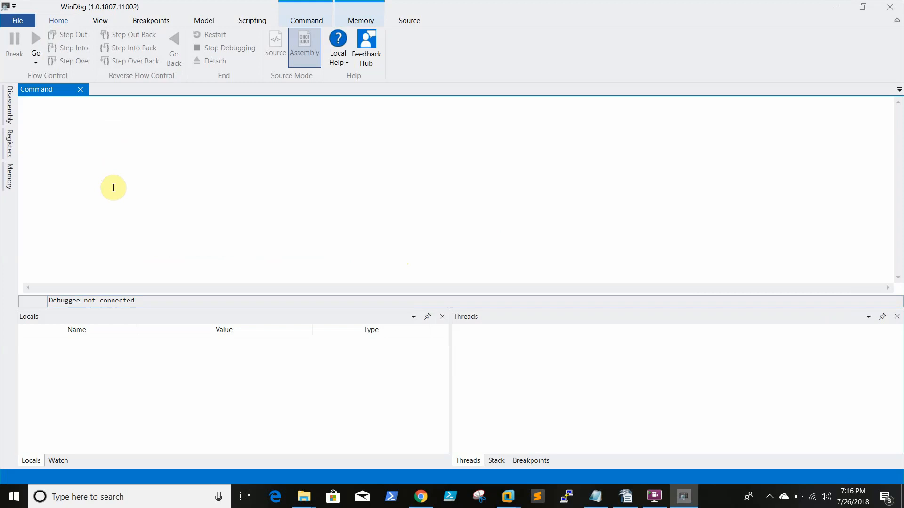
- Show WinDbg Preview's Start debugging page listing recent dump files
click(18, 20)
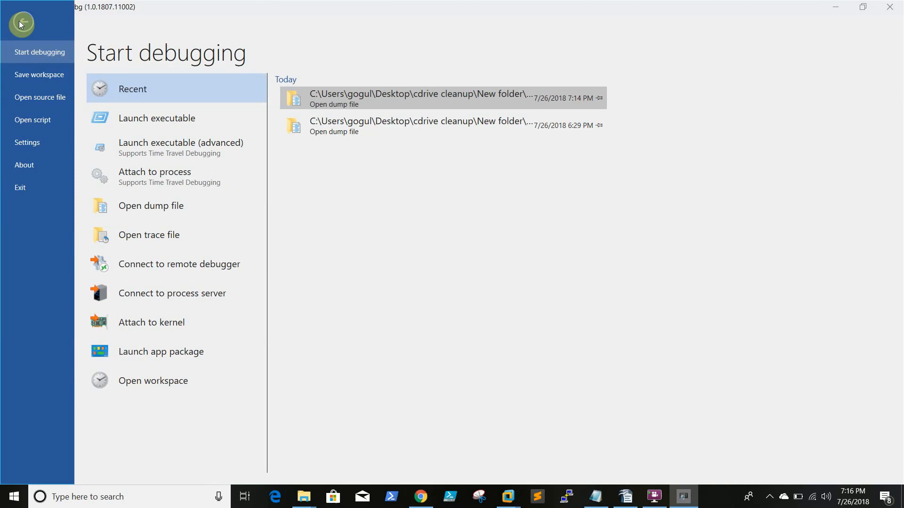
mouse_move(149, 206)
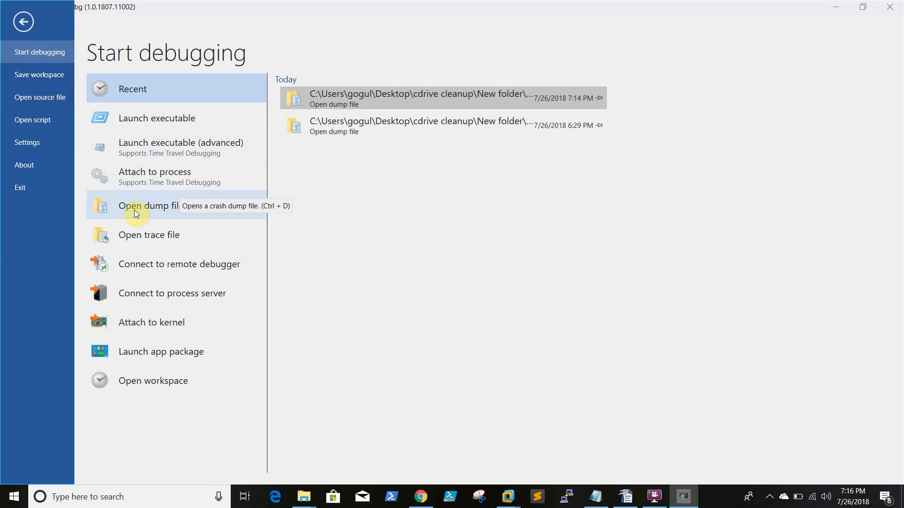
click(151, 205)
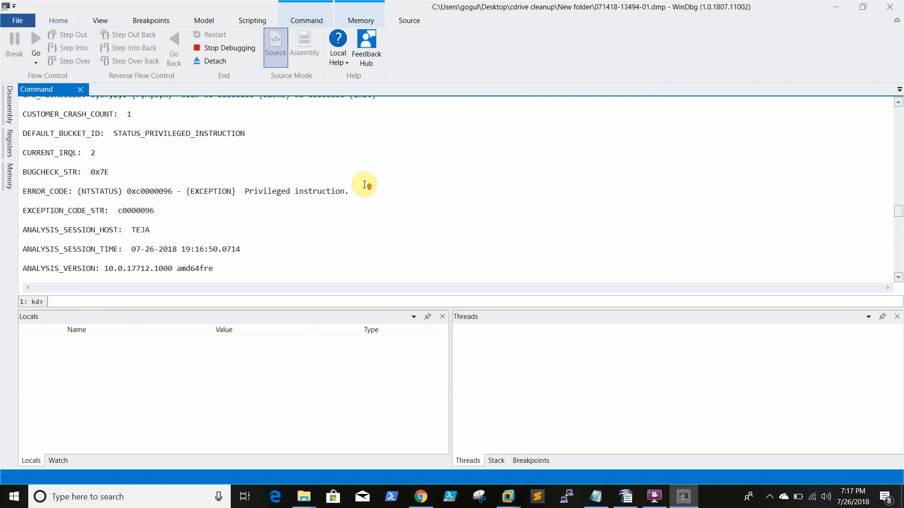
- Scroll the analysis to MODULE_NAME and IMAGE_NAME, selecting the rskcore.sys lines
scroll(down, 3)
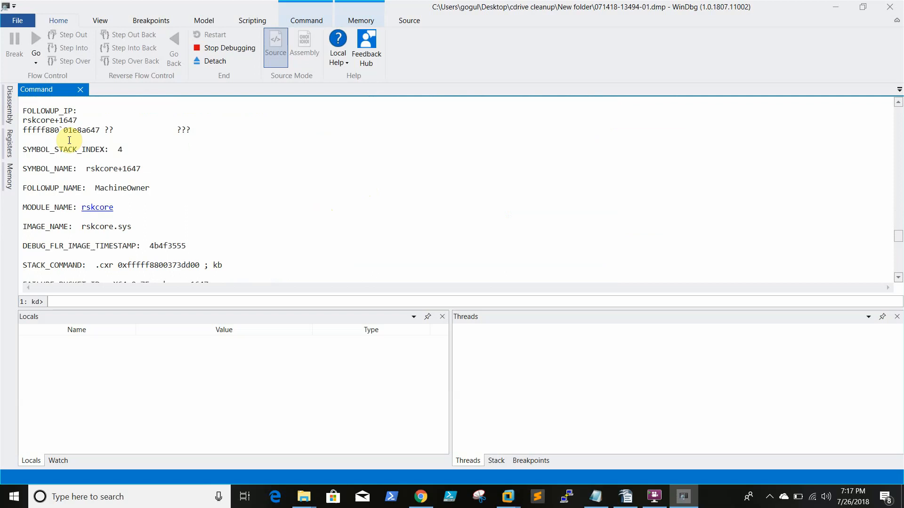
drag(68, 140, 212, 246)
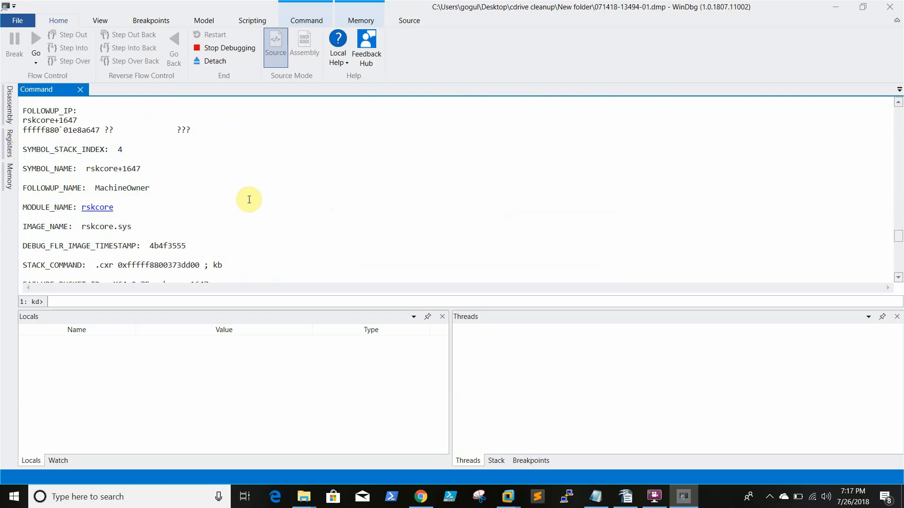
double_click(105, 226)
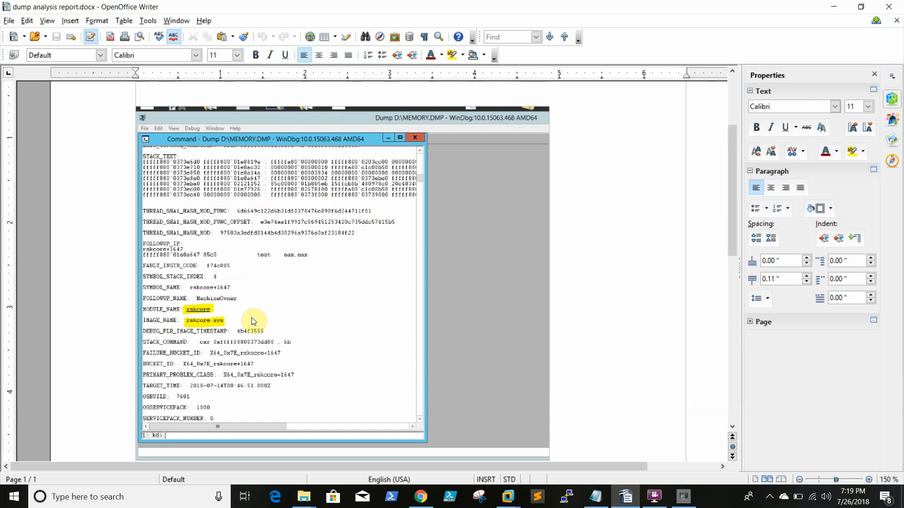
- Scroll the report to rskcore's Citrix driver details, then bring up the report's folder
scroll(down, 3)
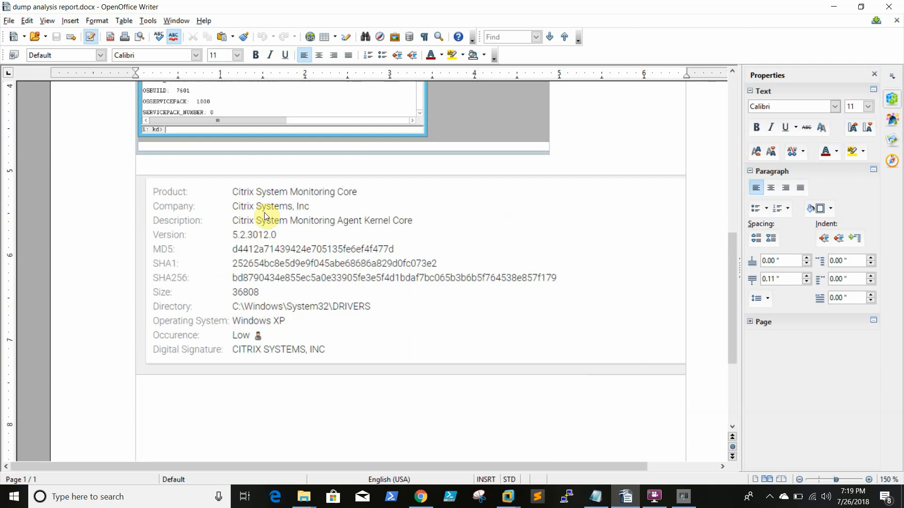
mouse_move(362, 234)
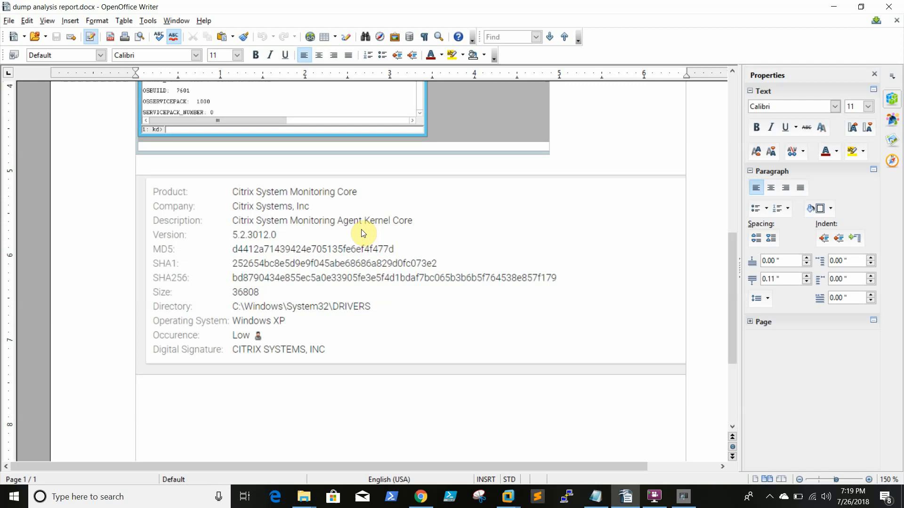
mouse_move(285, 250)
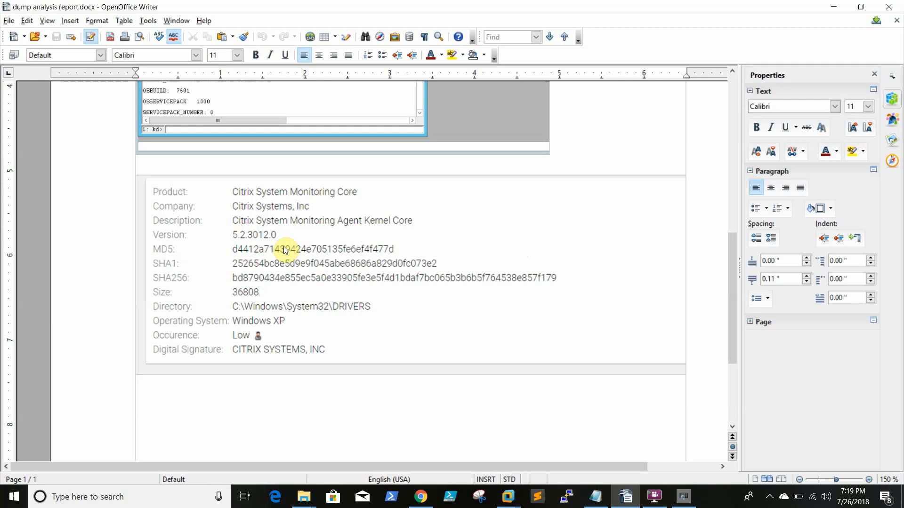
mouse_move(644, 371)
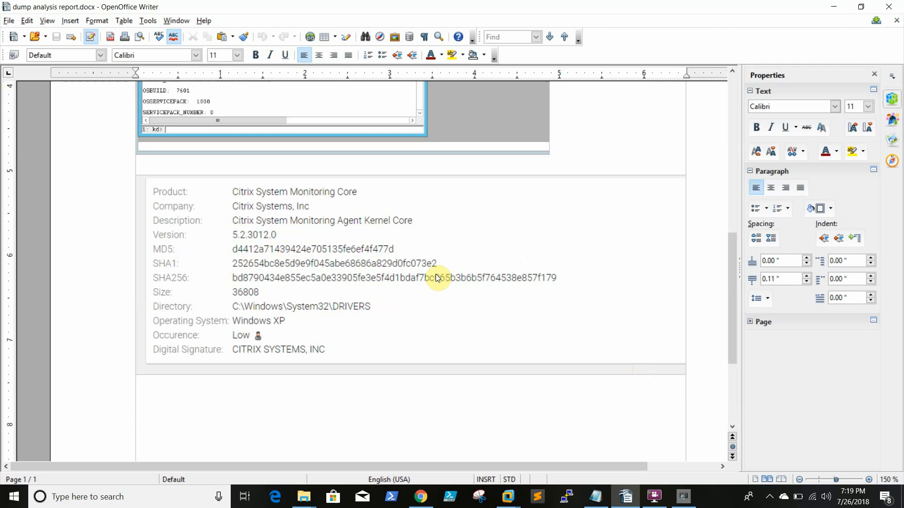
click(304, 496)
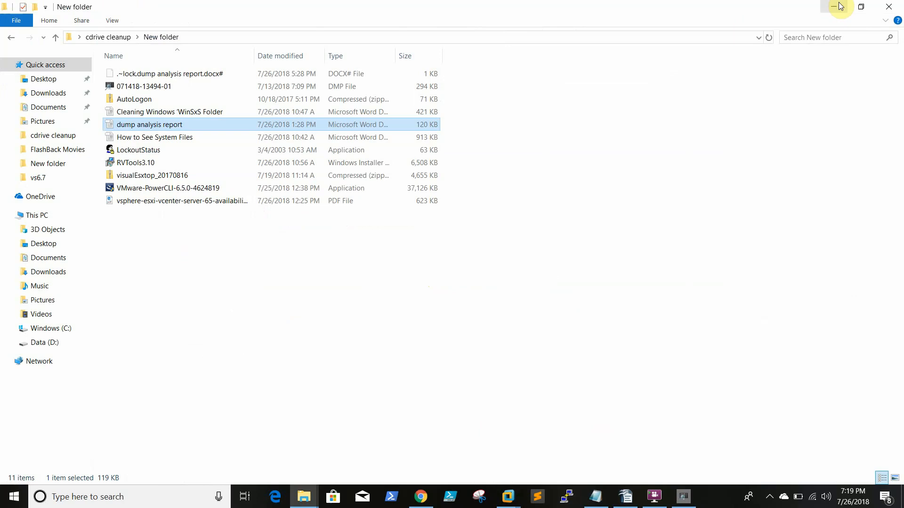
- Minimize the New folder window to reveal the desktop
click(839, 7)
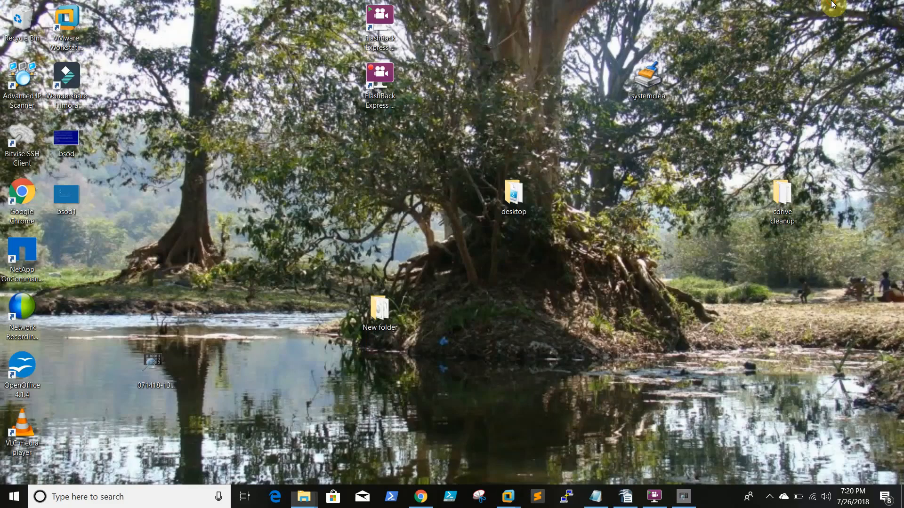